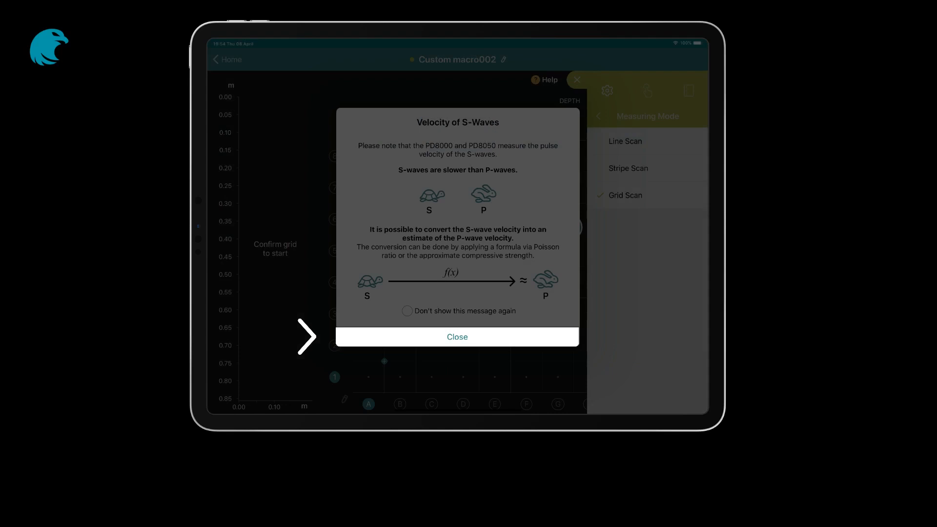
# Dismiss the Velocity of S-Waves notice to return to Grid scan 001.
pyautogui.click(457, 337)
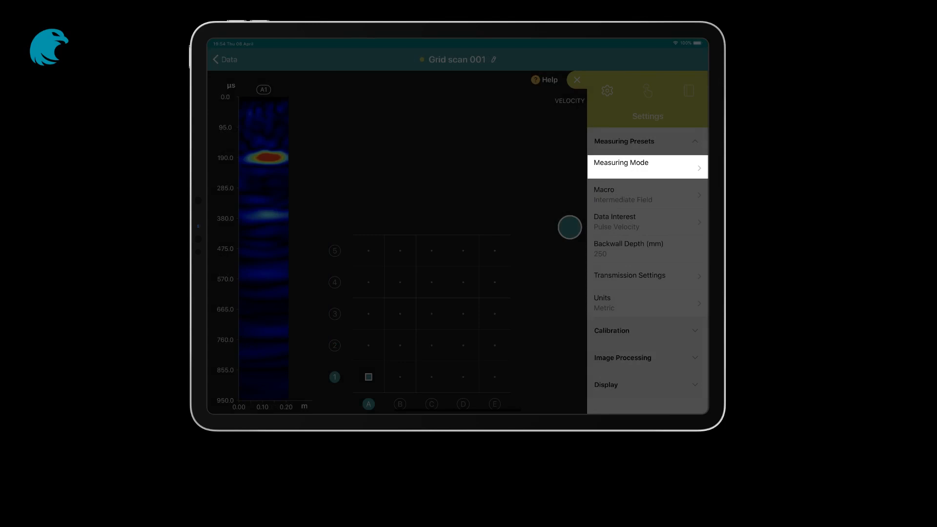
# Choose Grid Scan as the measuring mode in Settings.
pyautogui.click(645, 166)
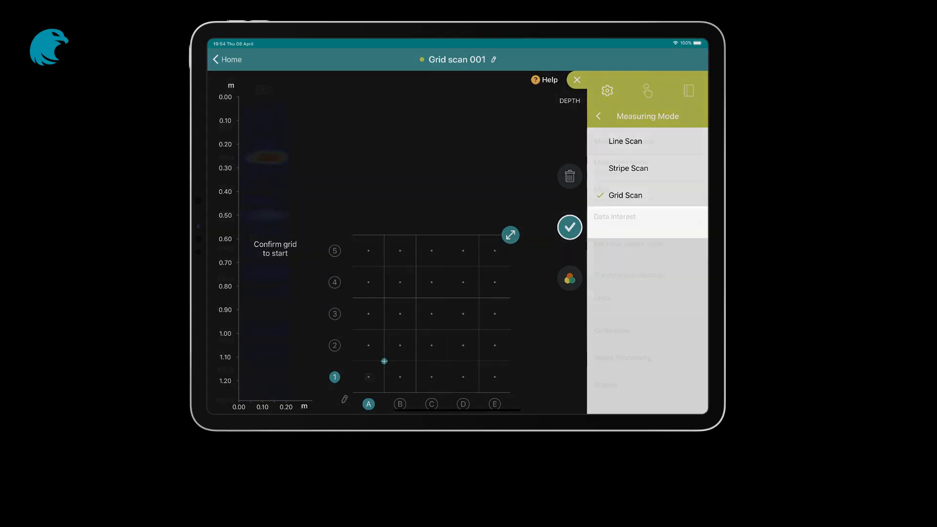
pyautogui.click(614, 217)
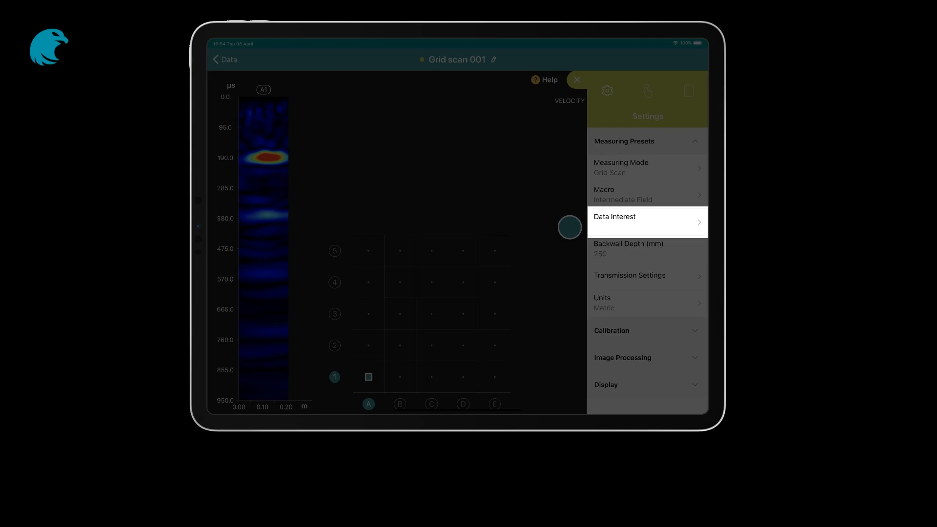
# Select Pulse Velocity as the data of interest and accept a 250 mm backwall depth.
pyautogui.click(647, 217)
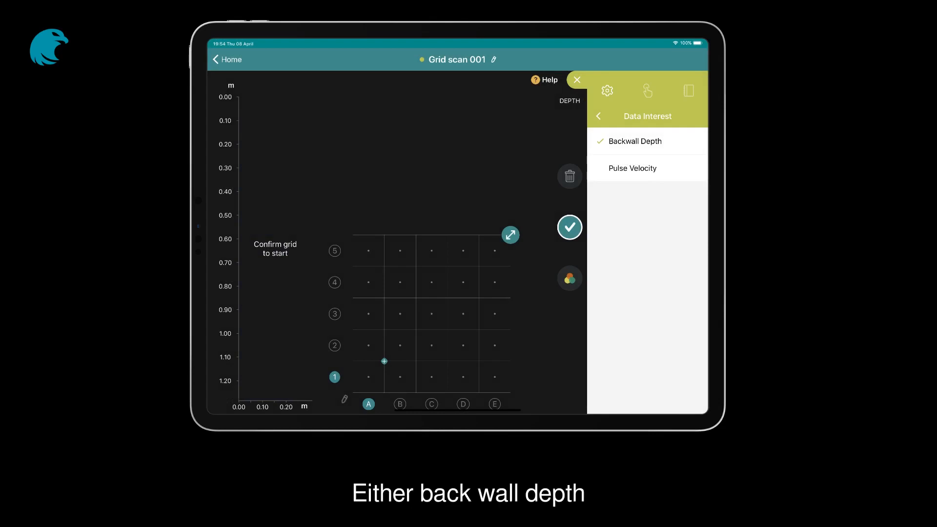
pyautogui.click(633, 168)
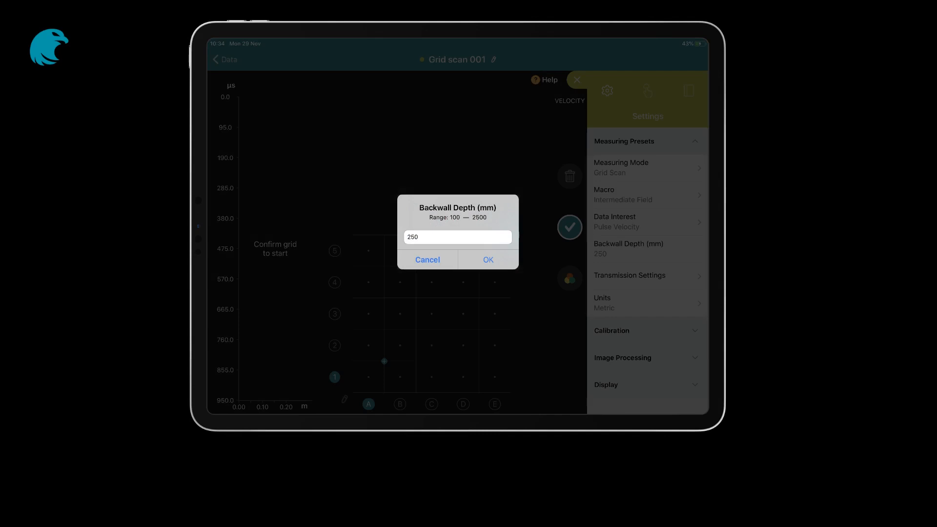
pyautogui.click(488, 259)
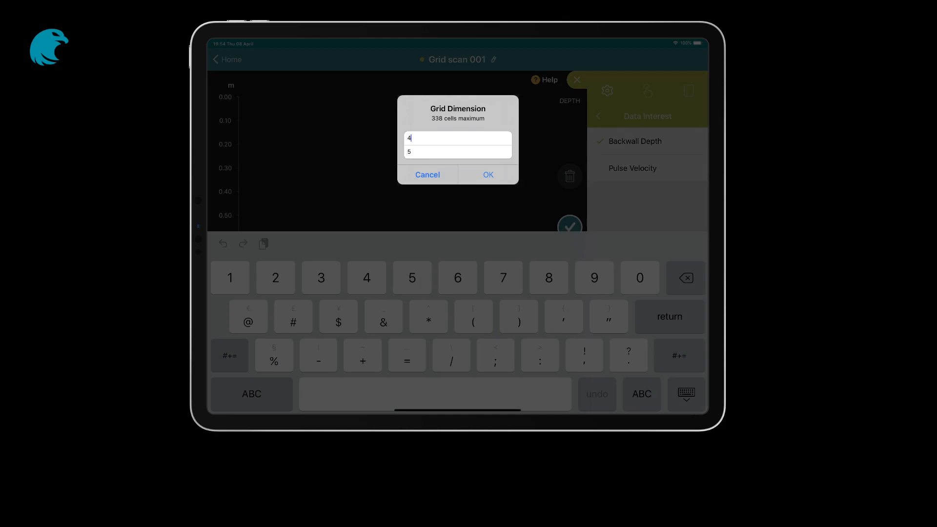
# Confirm the grid dimensions of 4 columns by 5 rows.
pyautogui.click(488, 175)
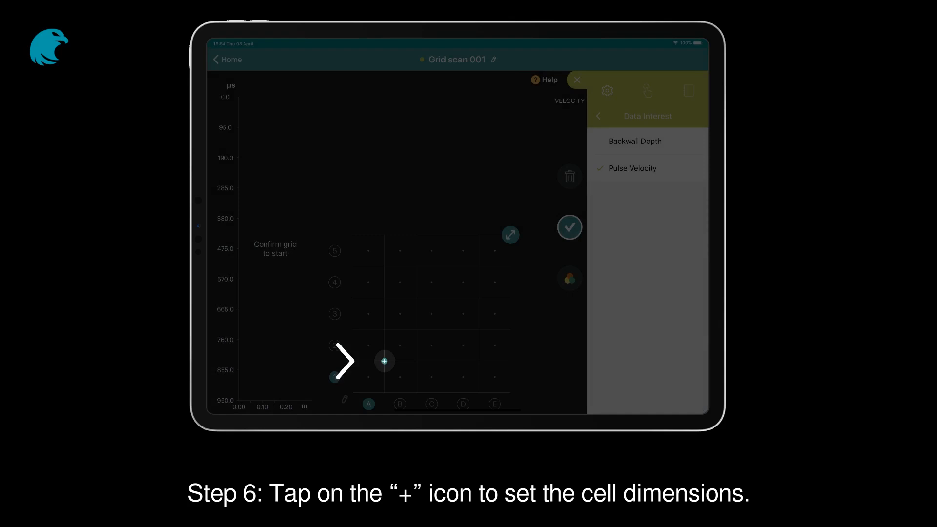
# Enter 50 cm grid spacing in both directions and confirm it.
pyautogui.click(383, 362)
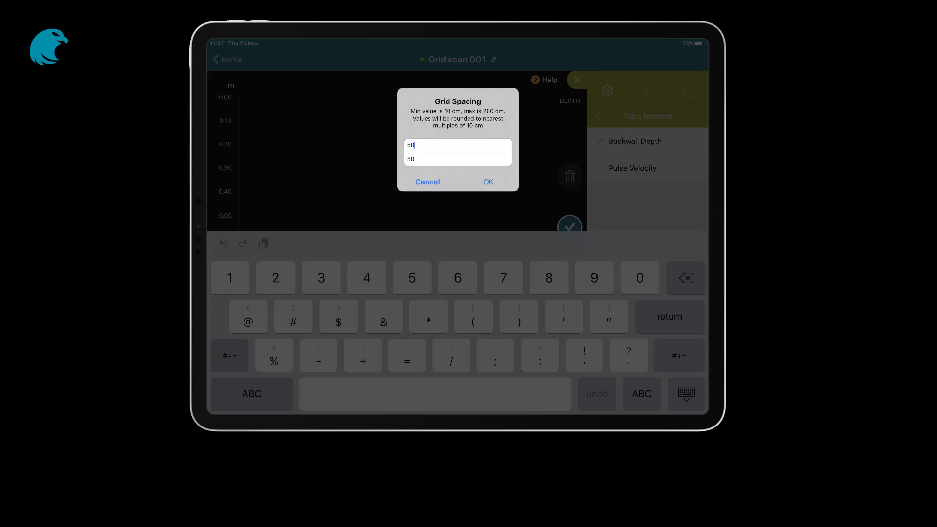
pyautogui.click(488, 182)
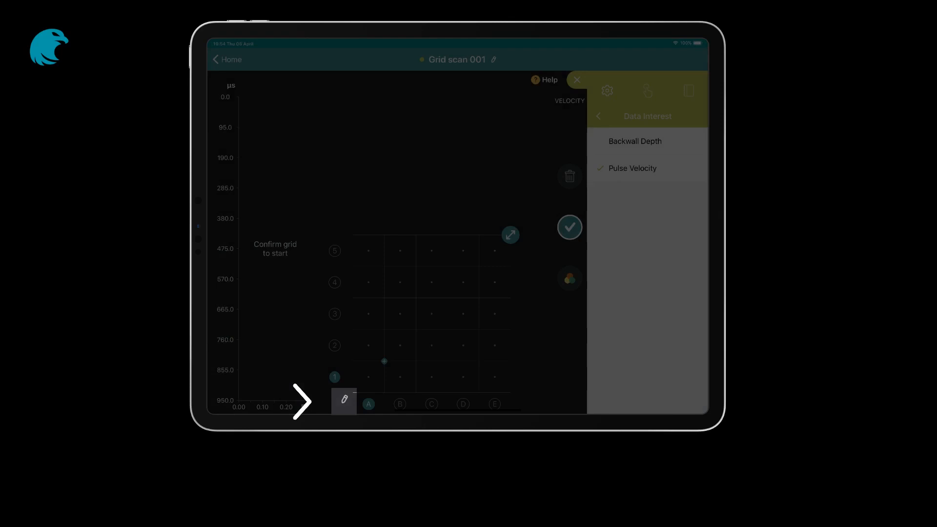
# Set the grid coordinates and confirm the grid so measuring starts at A1.
pyautogui.click(569, 228)
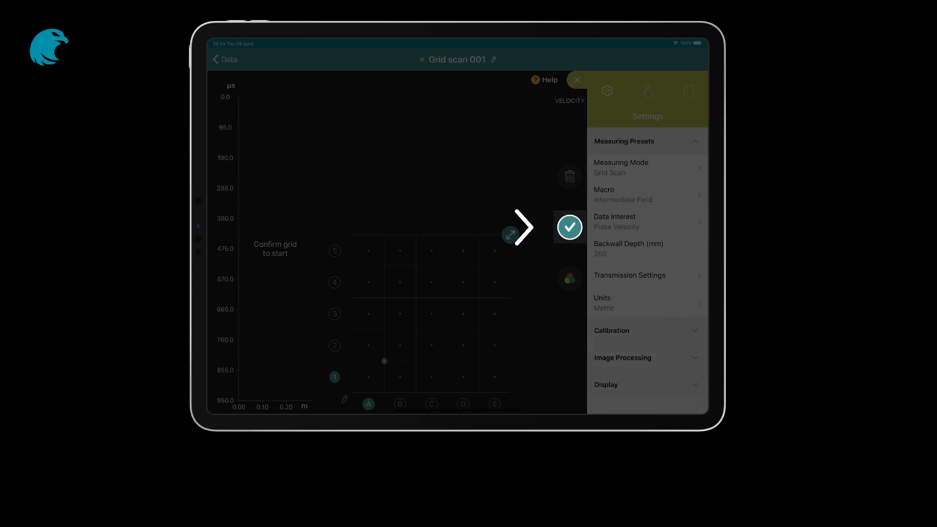
pyautogui.click(568, 227)
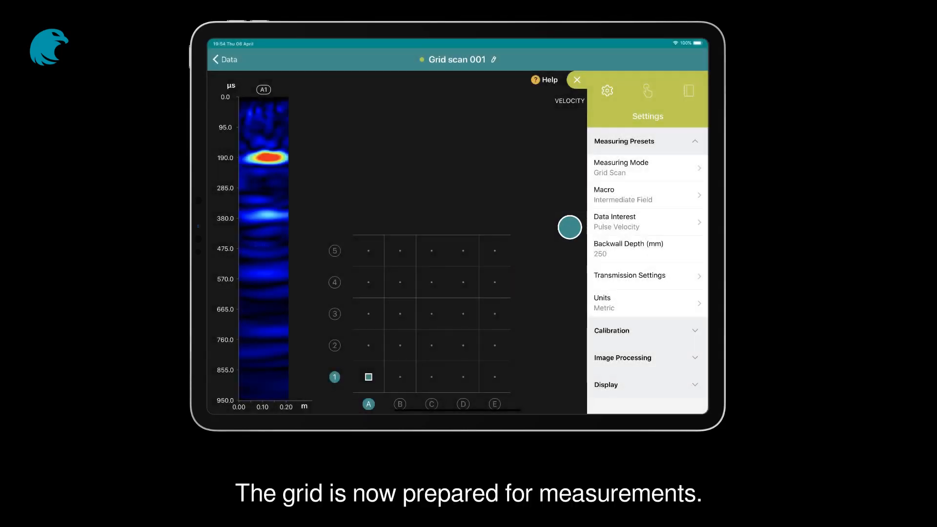